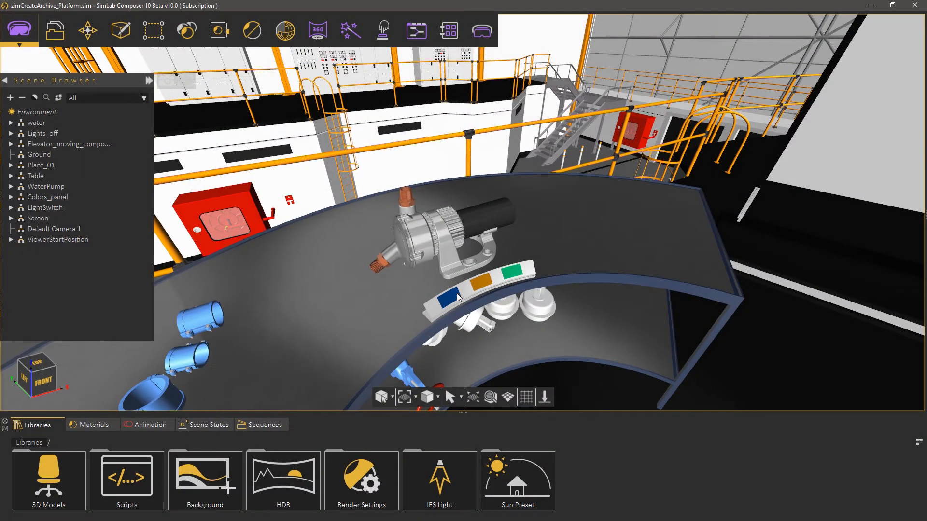
Make the pump cover (Body_9) blue to match the blue color plate's Color1 material
left_click(473, 287)
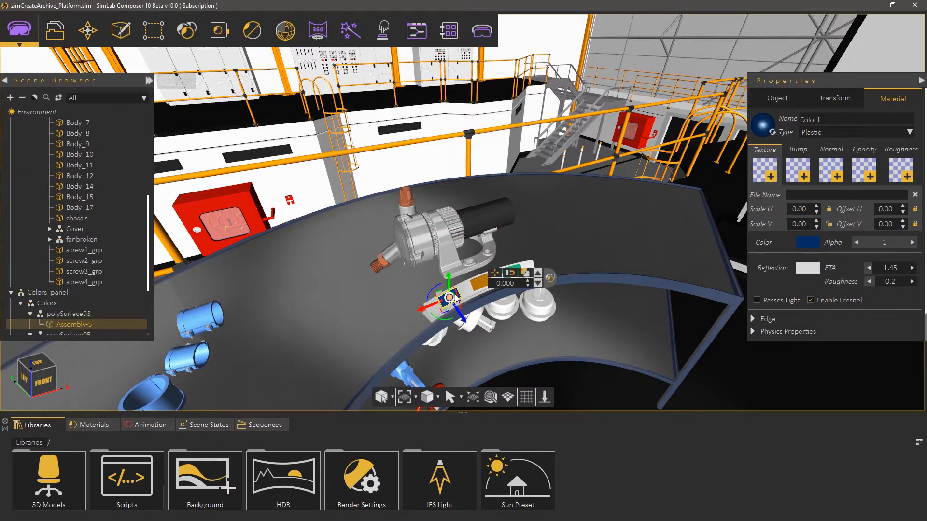
mouse_move(763, 125)
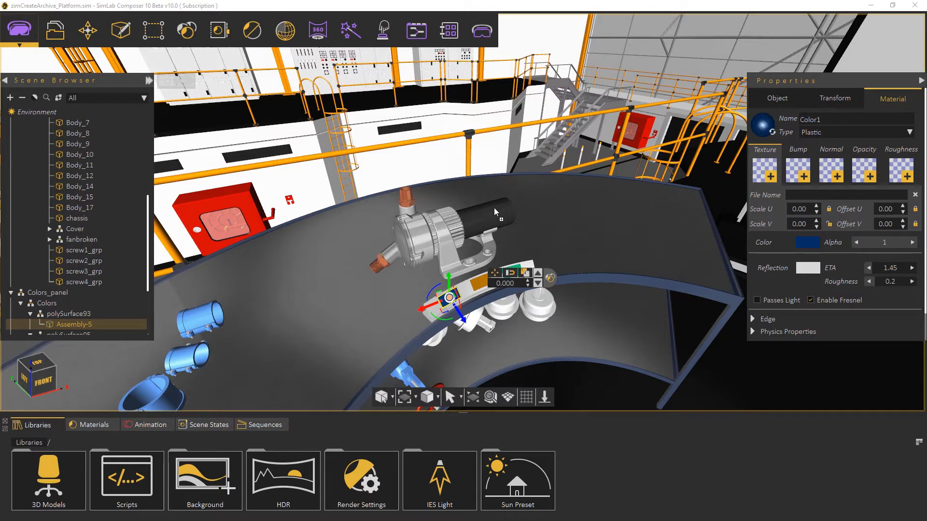
left_click(78, 144)
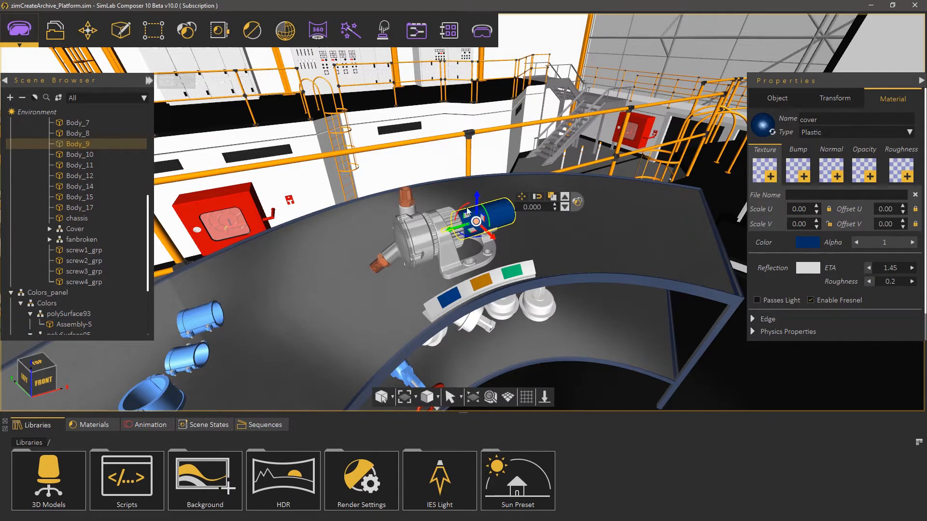
Capture a whole-Scene state of the blue cover via Scene State > Capture
left_click(219, 30)
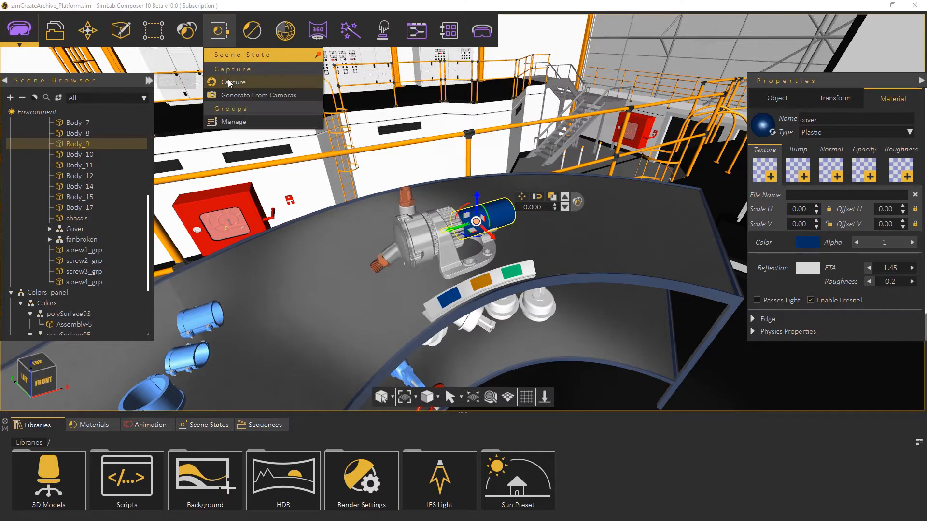
left_click(234, 82)
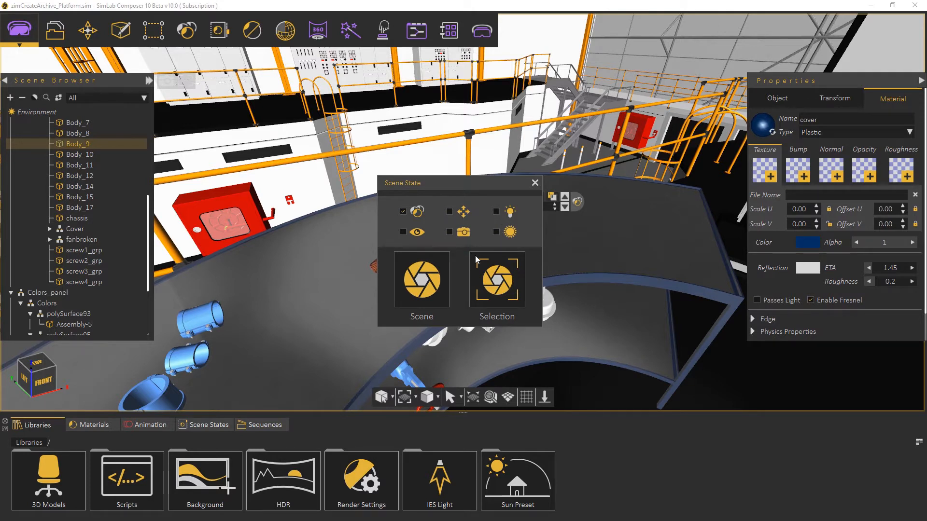
left_click(496, 279)
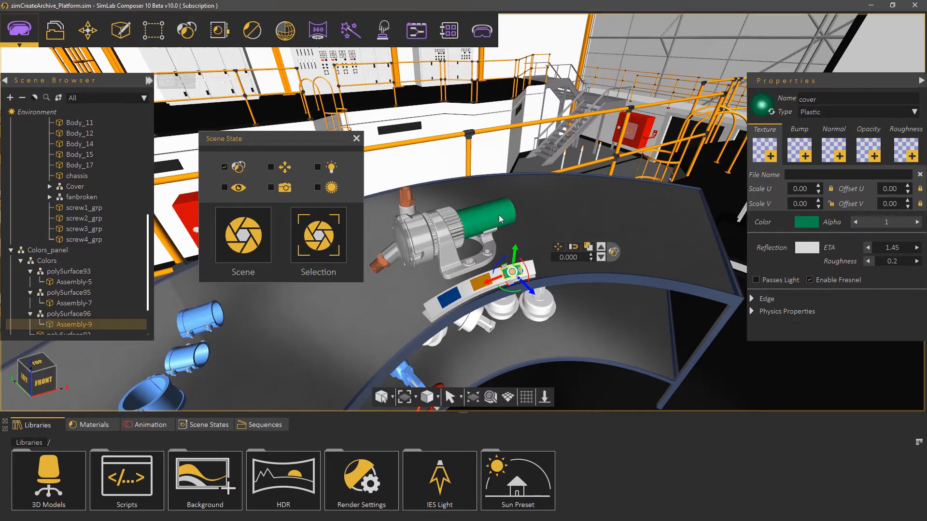
Preview Scene1 and Scene3 from the Scene States list, then select Scene1 to show its properties
left_click(317, 235)
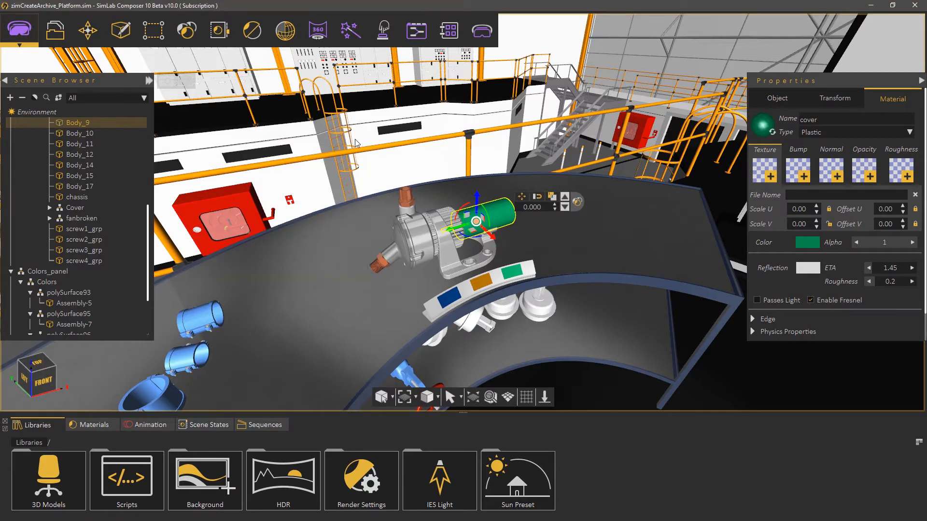
left_click(209, 425)
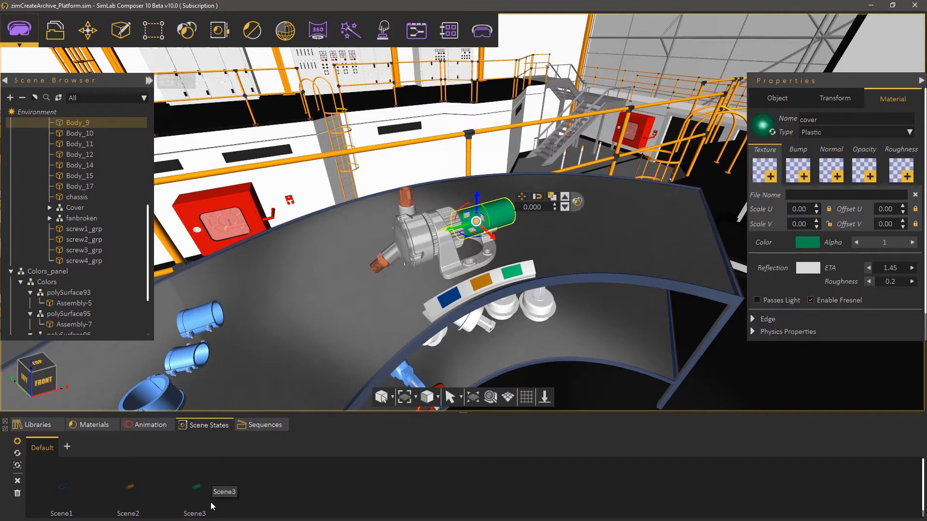
left_click(128, 490)
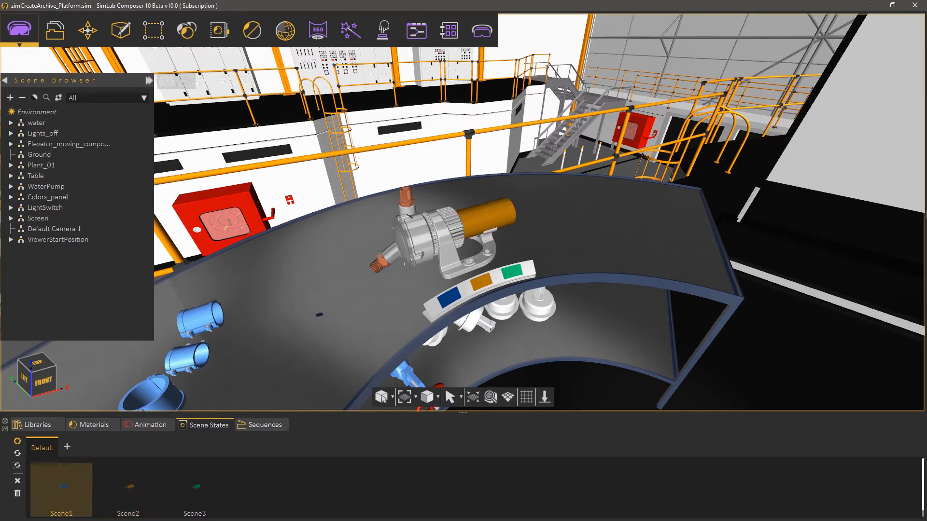
left_click(194, 491)
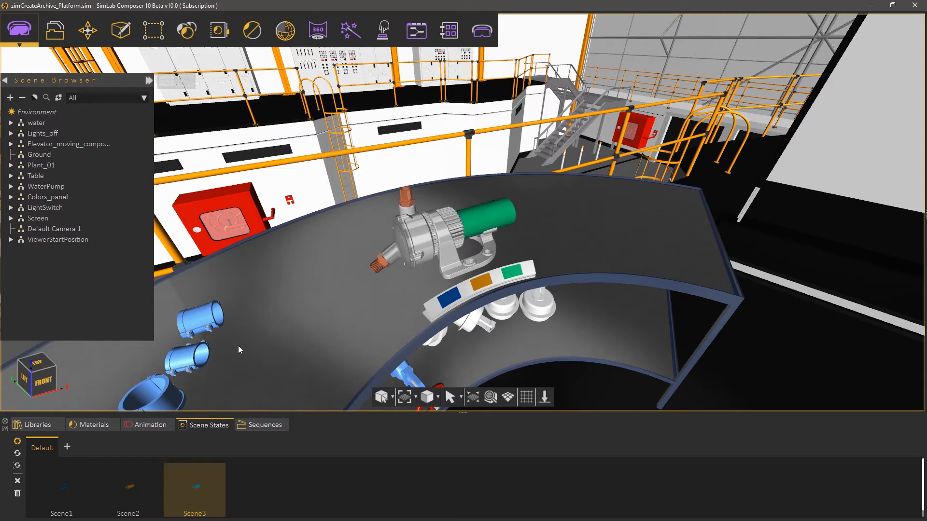
left_click(60, 488)
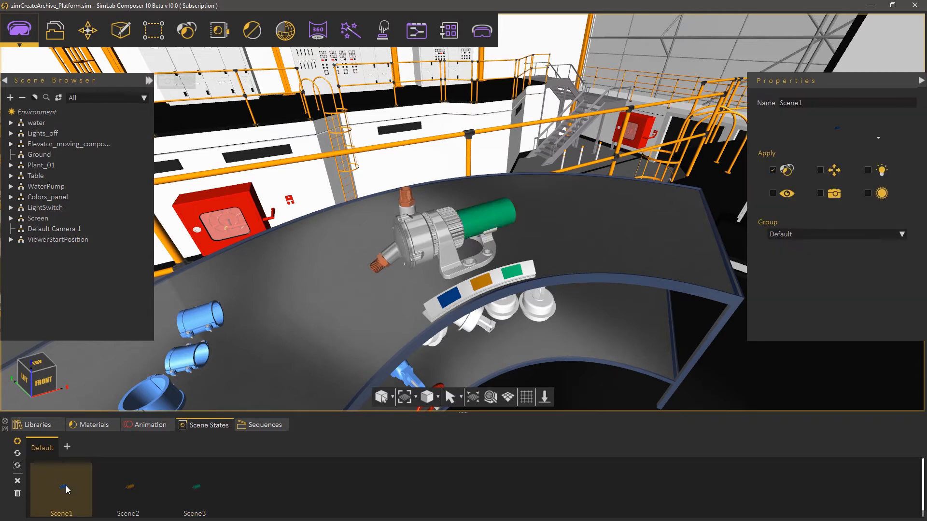
Rename Scene1, Scene2 and Scene3 to Blue, Orange and Green
double_click(791, 102)
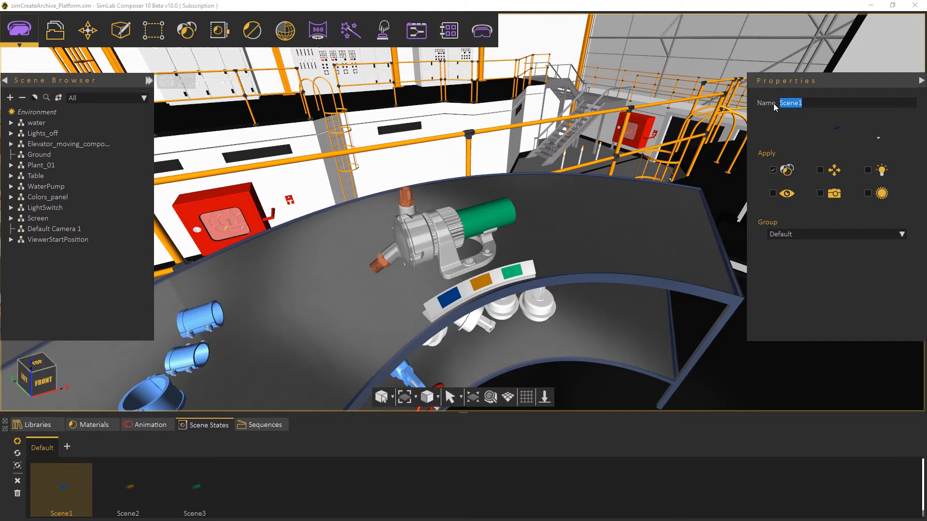
type("Blue")
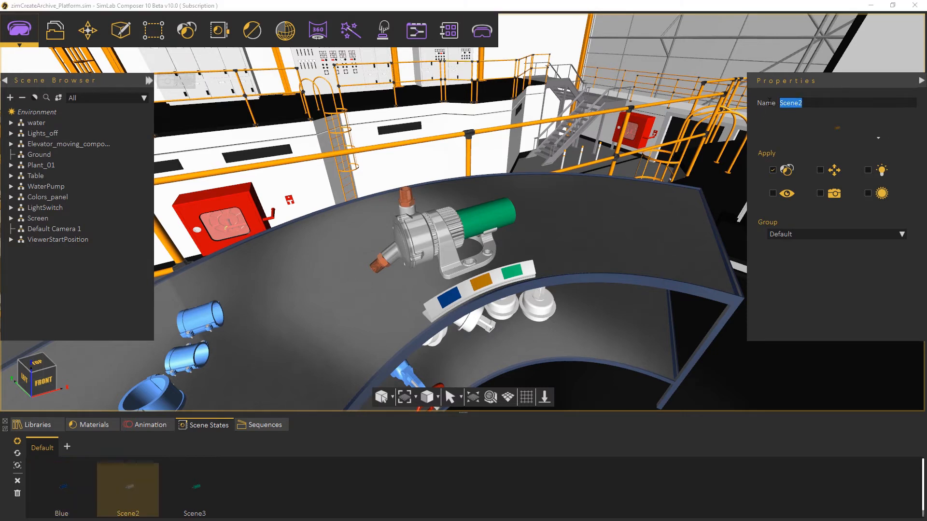
type("Orange")
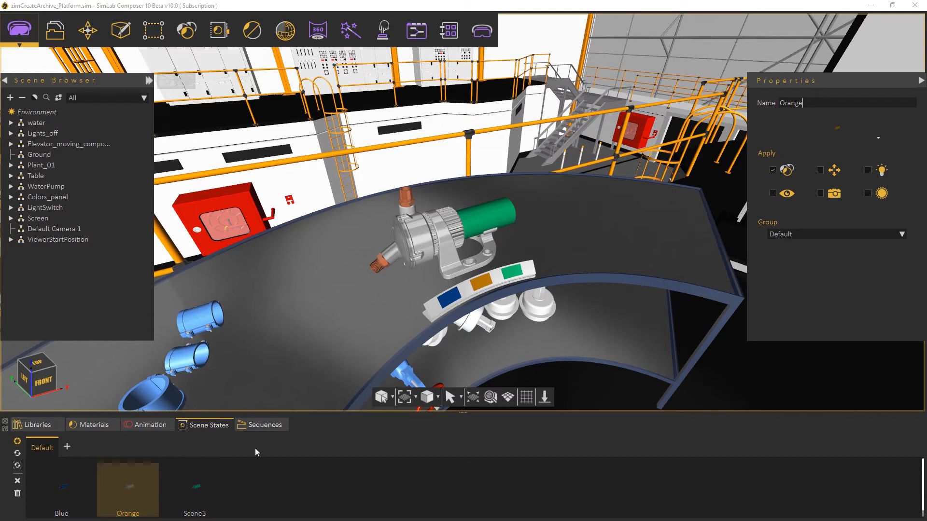
left_click(194, 488)
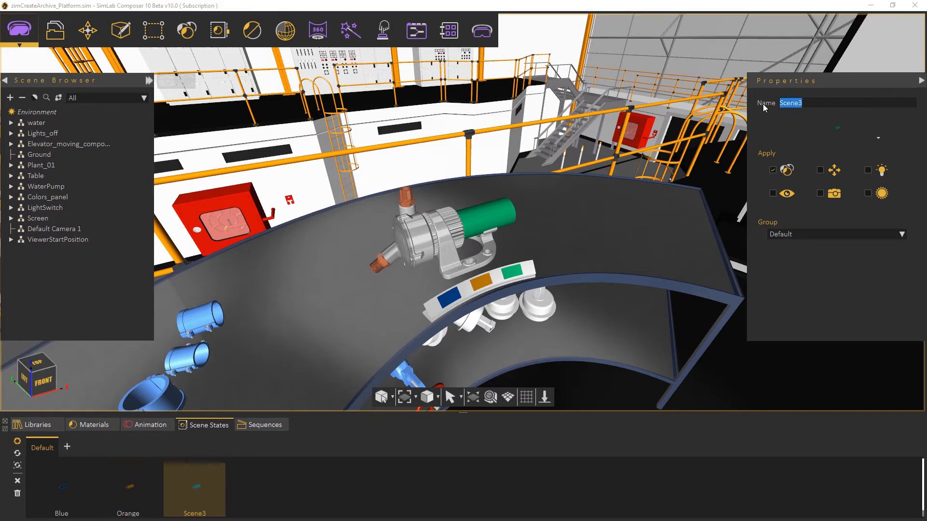
type("Green")
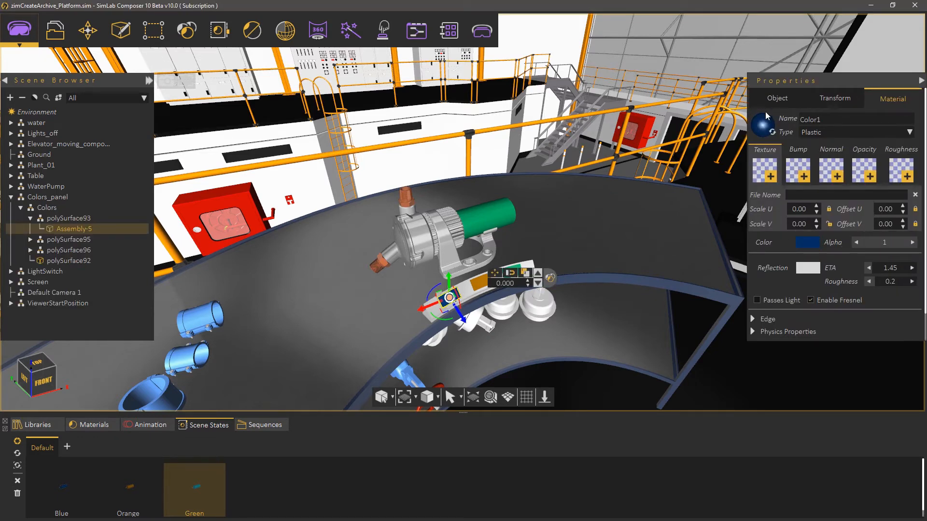
Give each plate a Scene State action recalling Blue, Orange and Green respectively
left_click(776, 99)
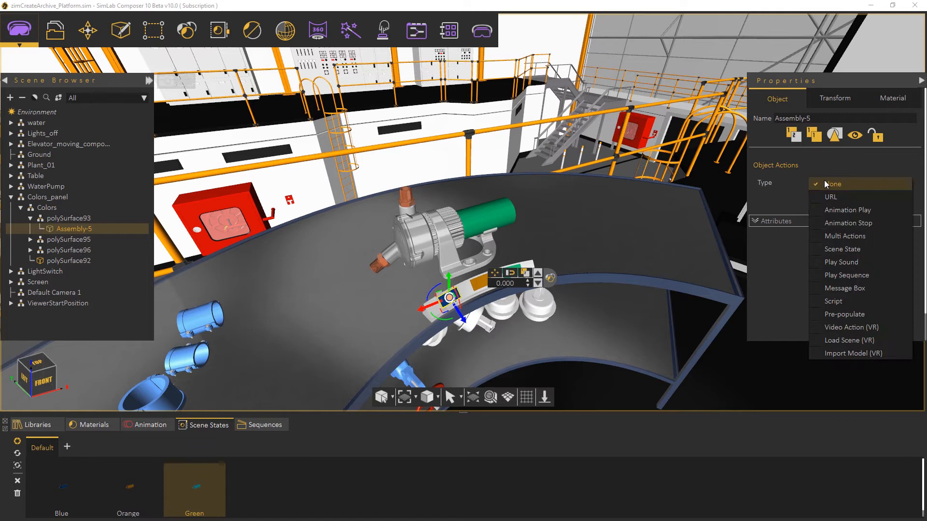
mouse_move(841, 249)
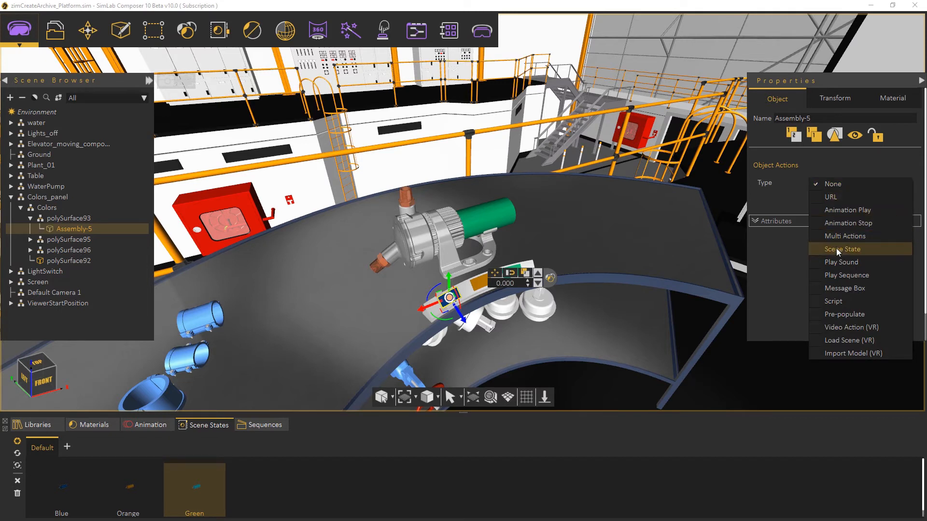
left_click(842, 249)
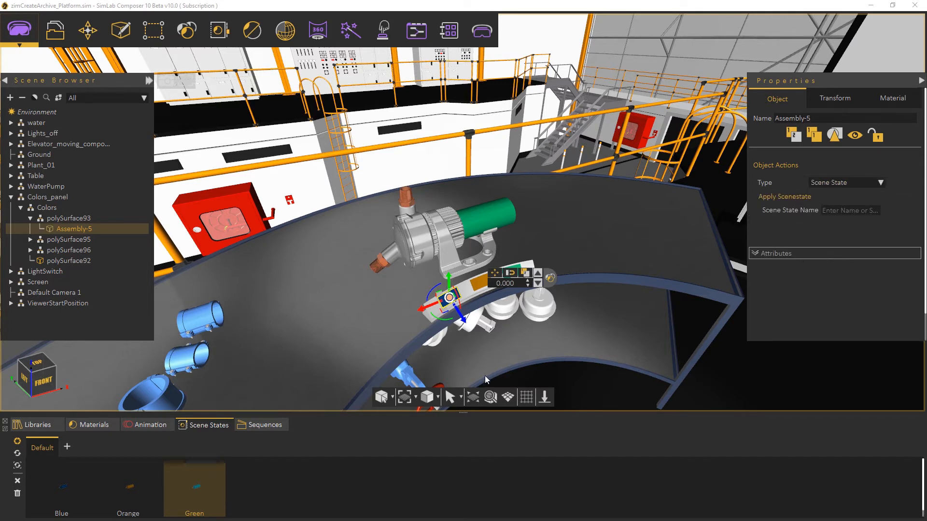
left_click(61, 488)
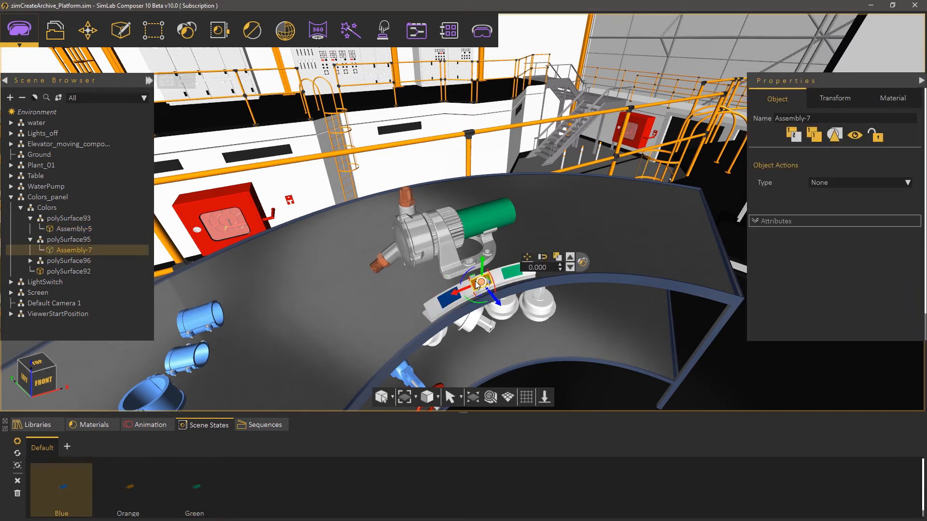
left_click(858, 183)
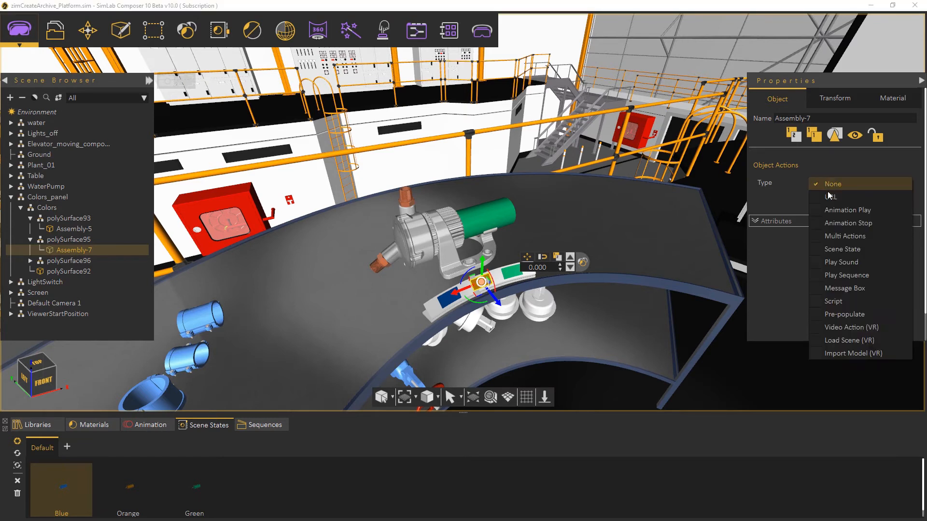
left_click(841, 249)
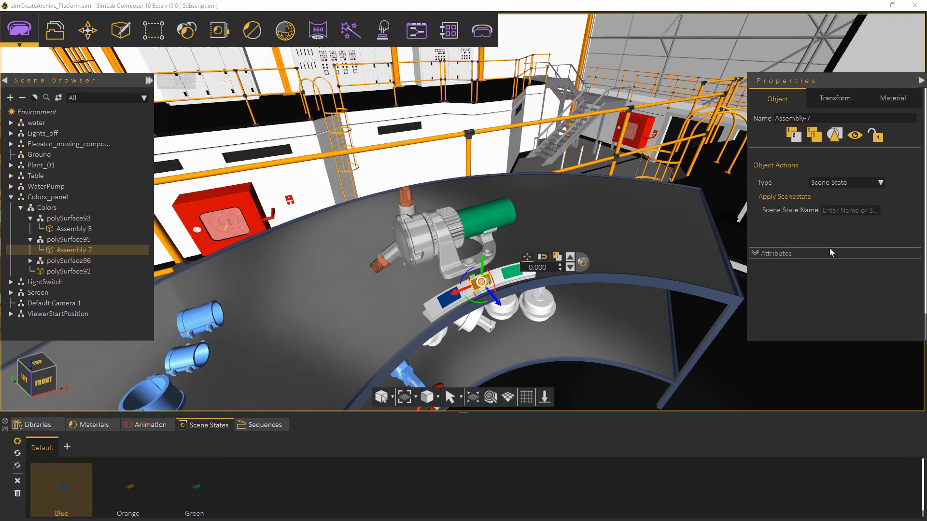
left_click(127, 487)
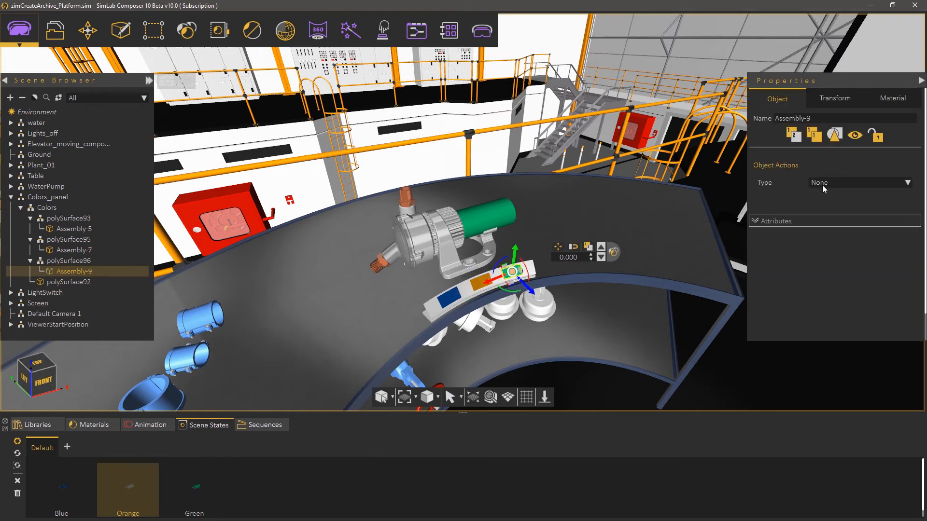
left_click(858, 183)
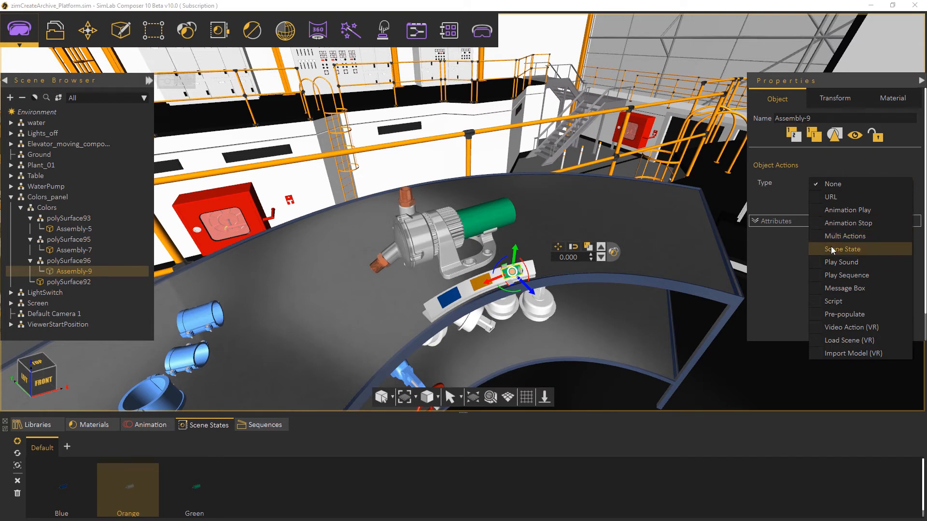
left_click(842, 249)
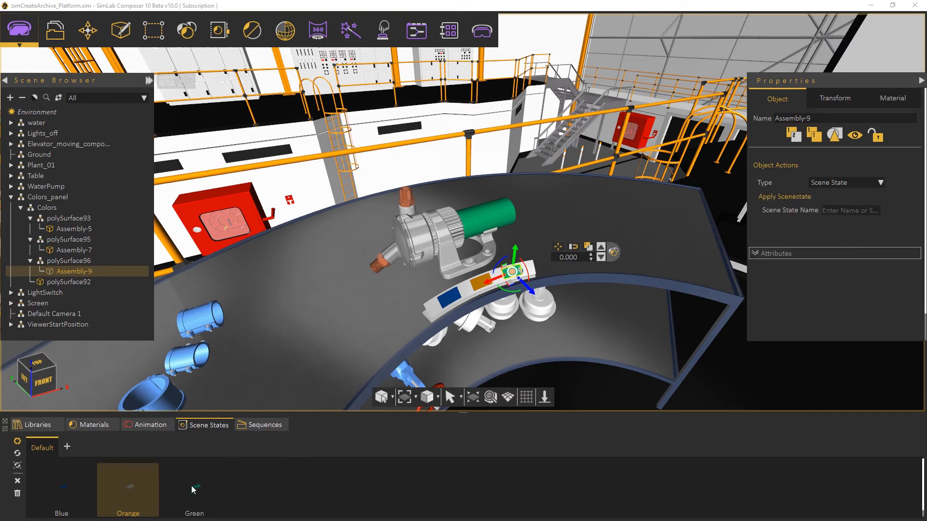
left_click(194, 489)
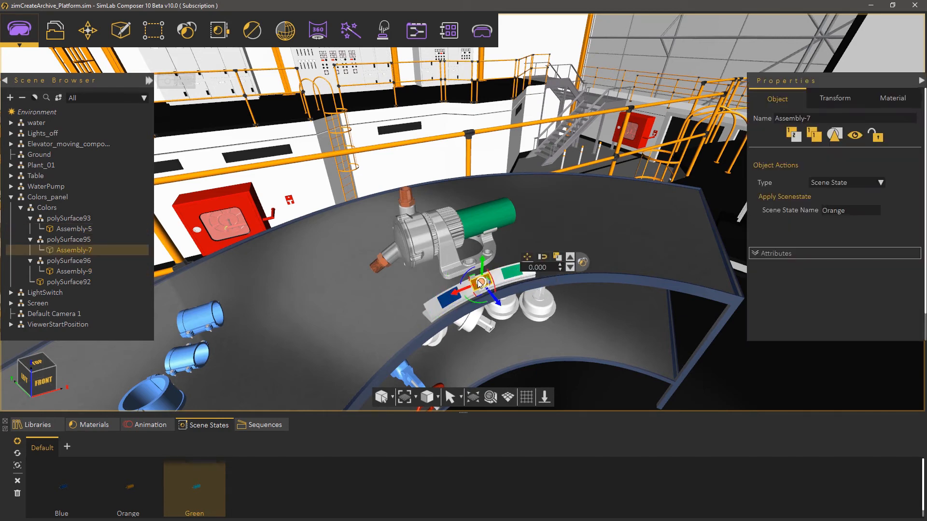
Launch the viewer from the VR Viewer menu, reaching the Desktop/VR mode choice
left_click(482, 31)
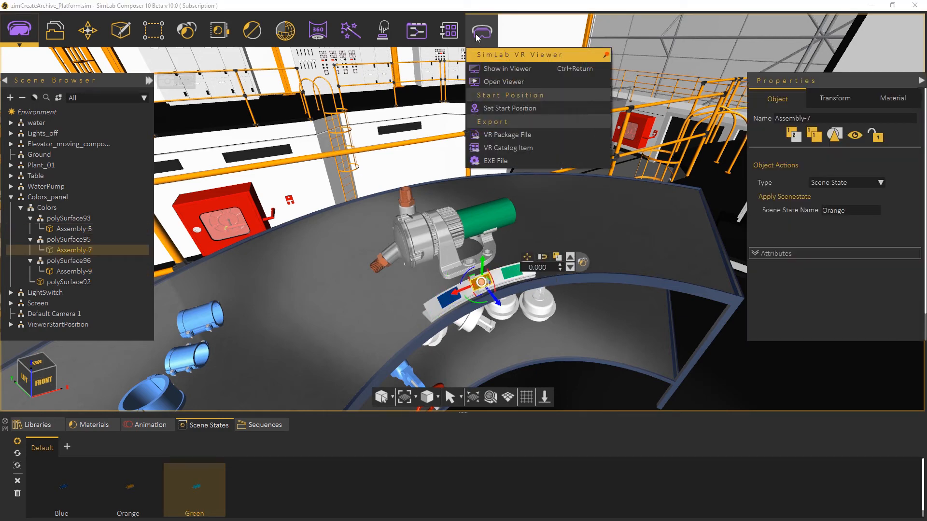
left_click(504, 81)
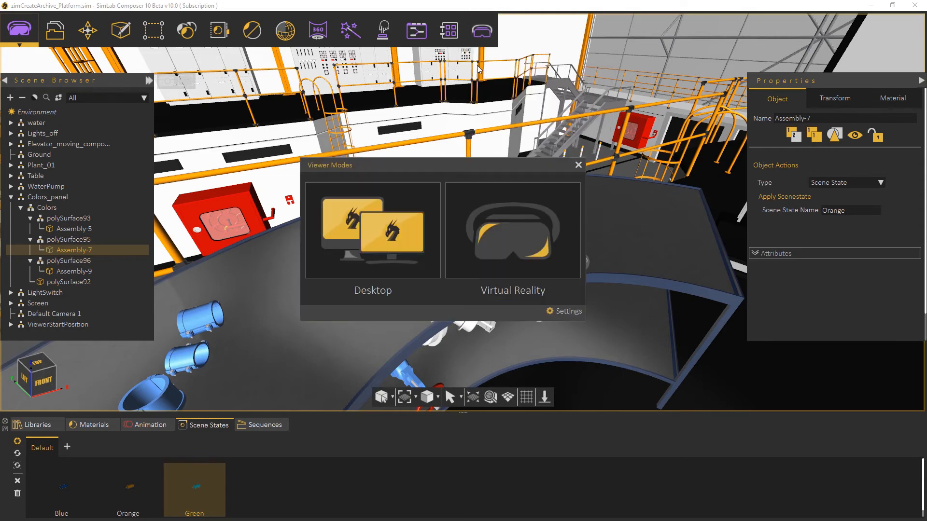